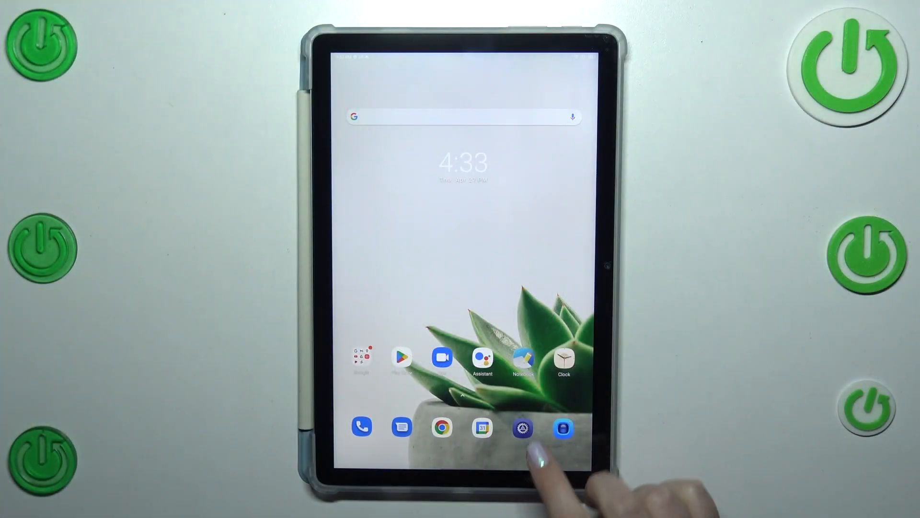
- Launch Settings from the dock and go to the System page
left_click(522, 427)
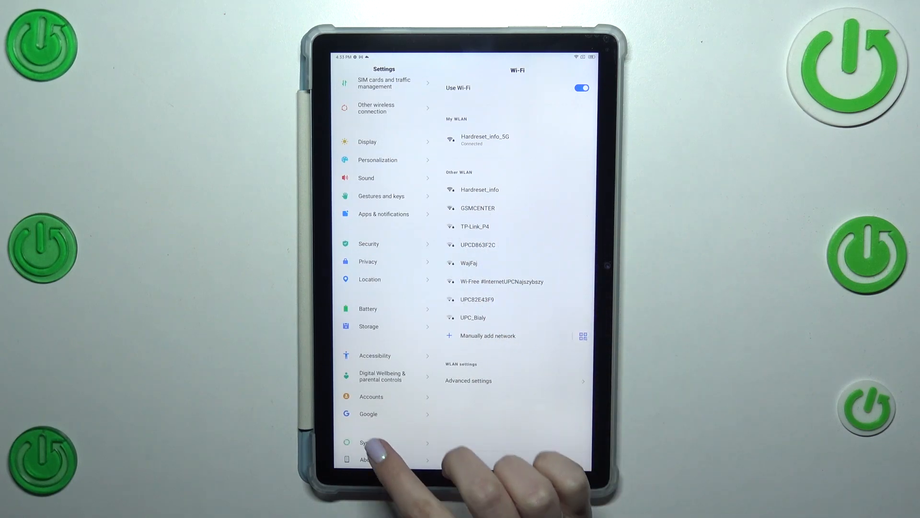
left_click(369, 442)
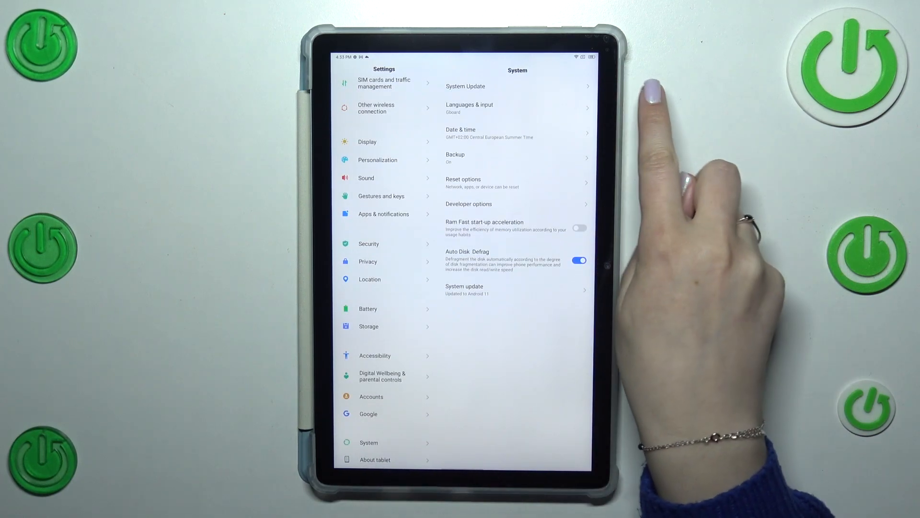